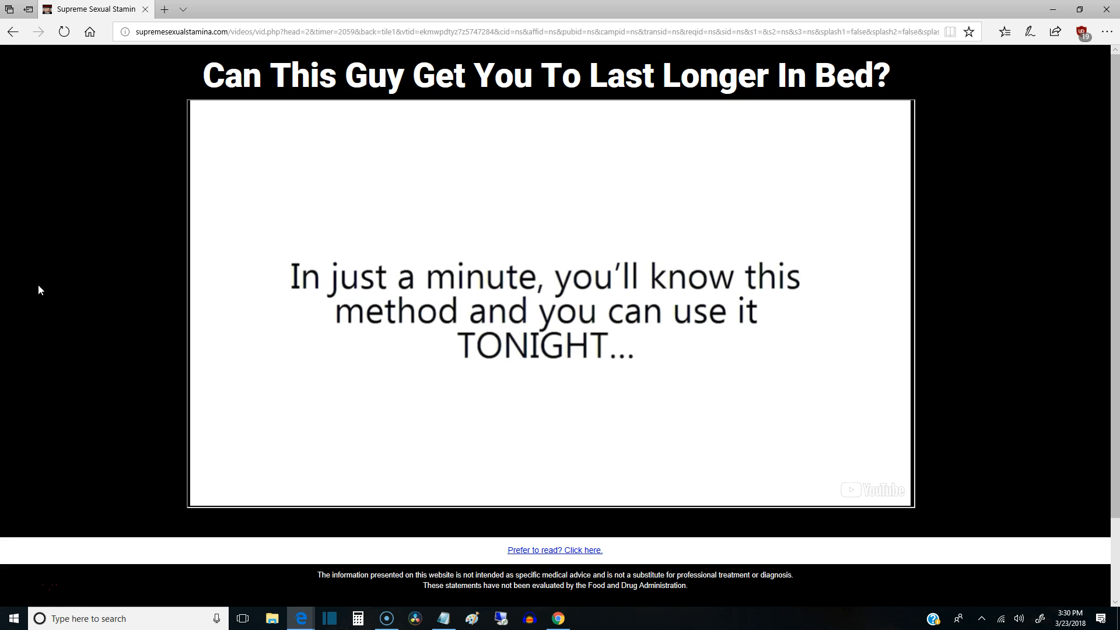
mouse_move(670, 262)
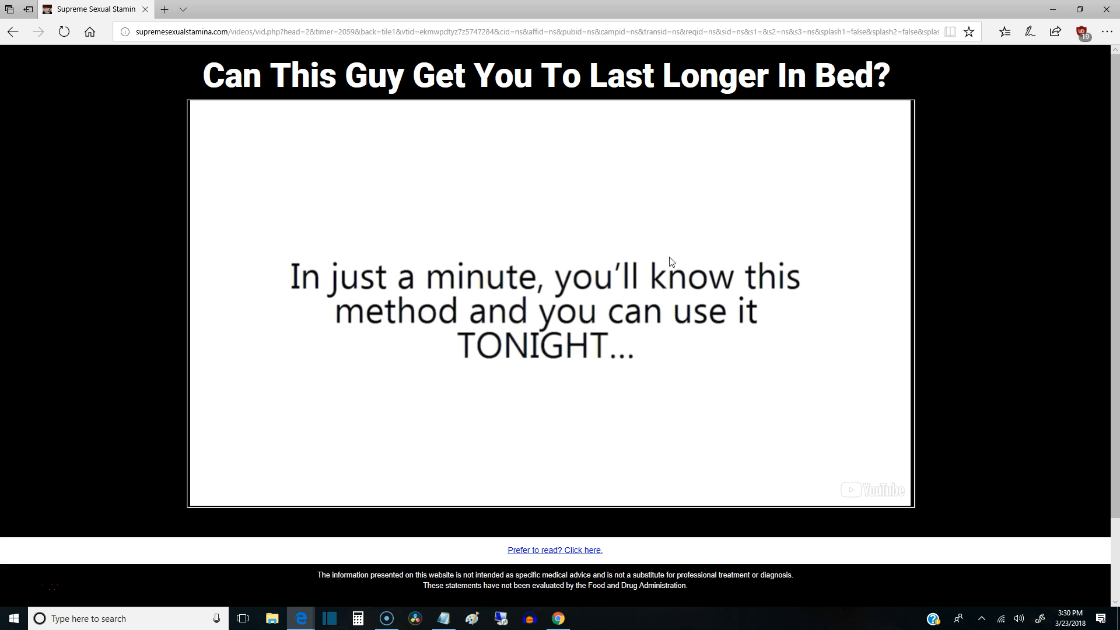
mouse_move(500, 346)
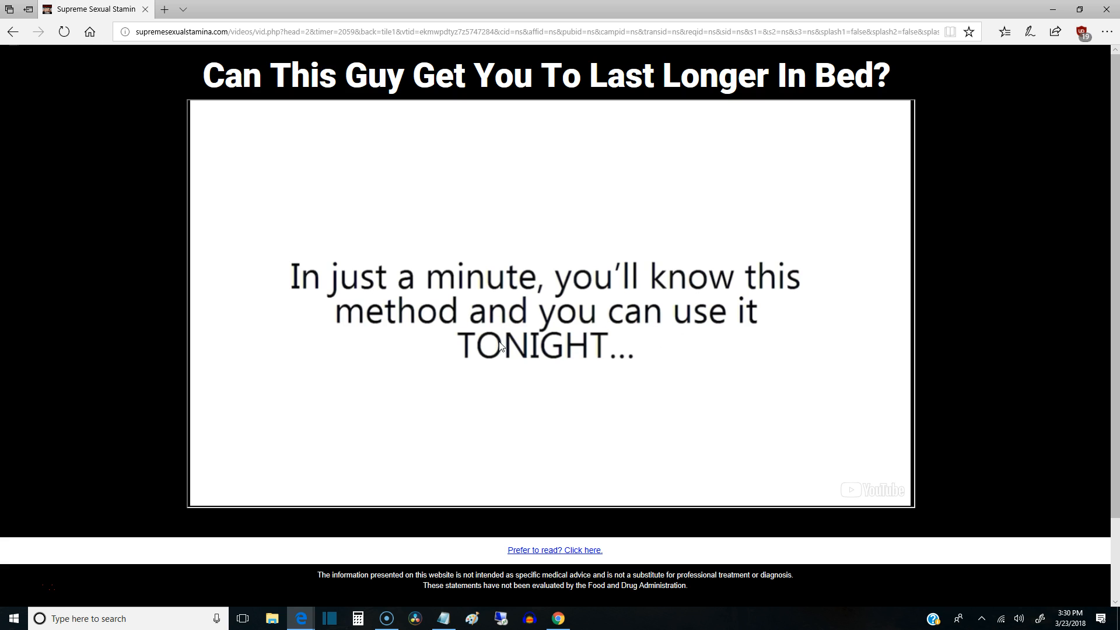
mouse_move(498, 290)
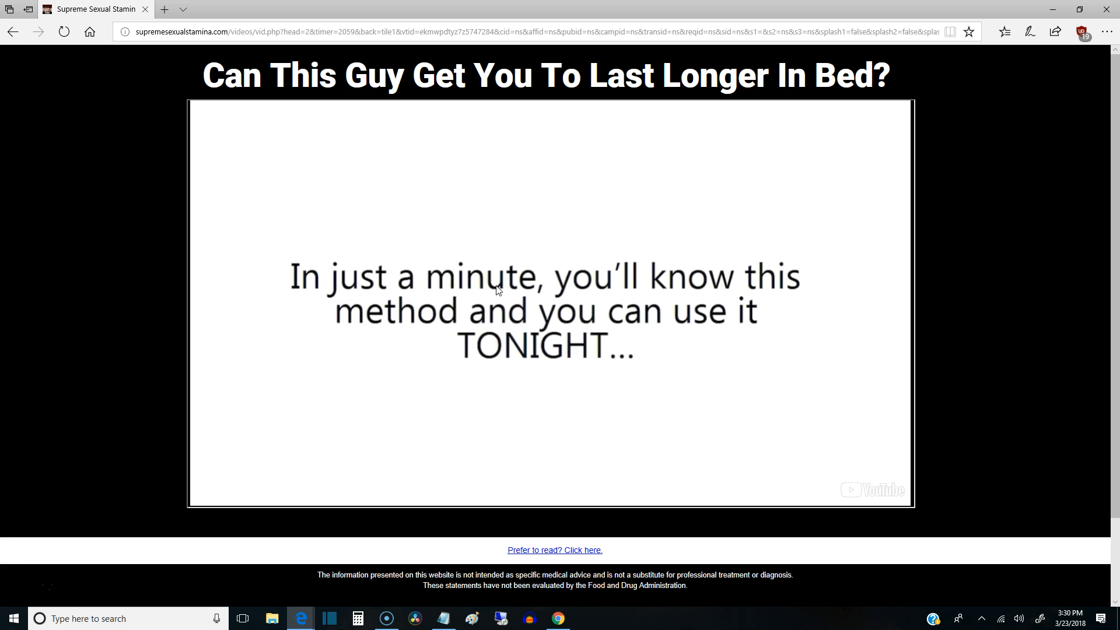
mouse_move(132, 300)
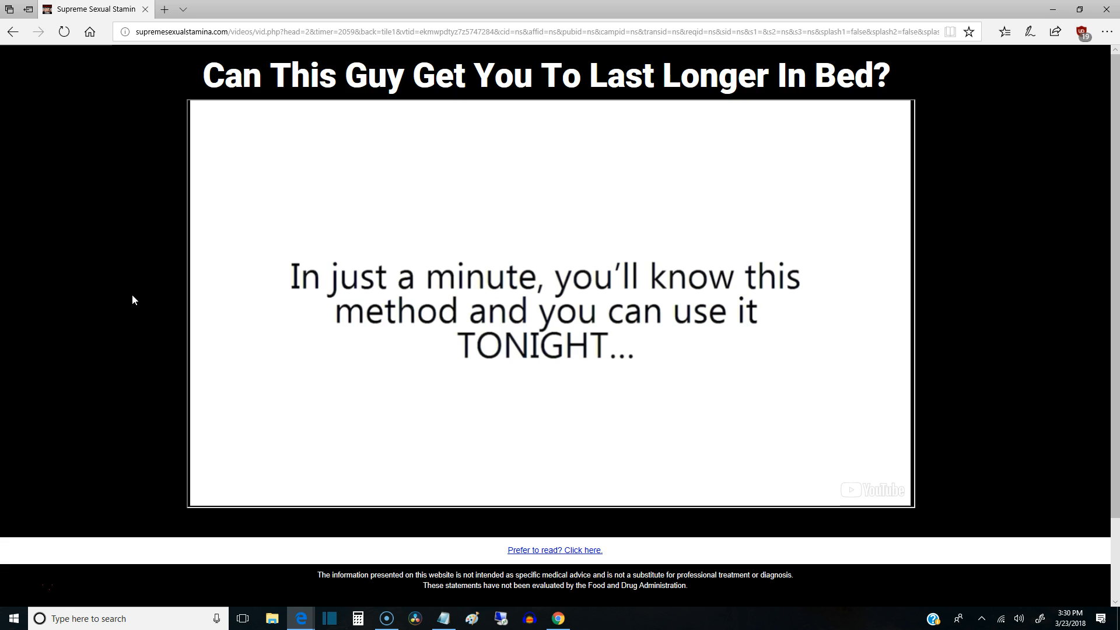
mouse_move(360, 143)
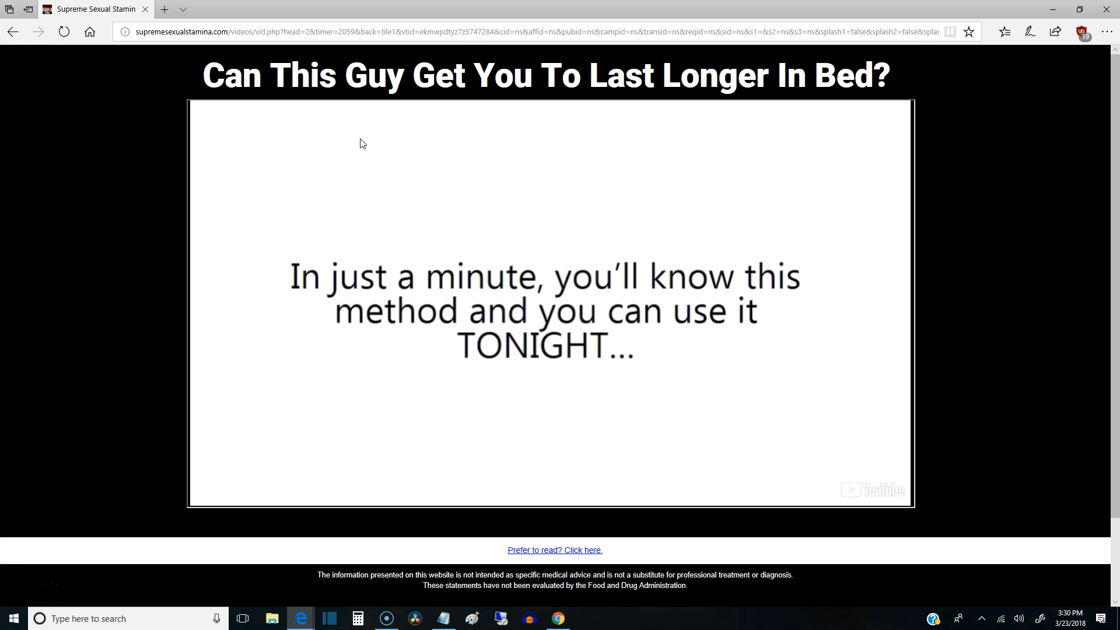
mouse_move(357, 279)
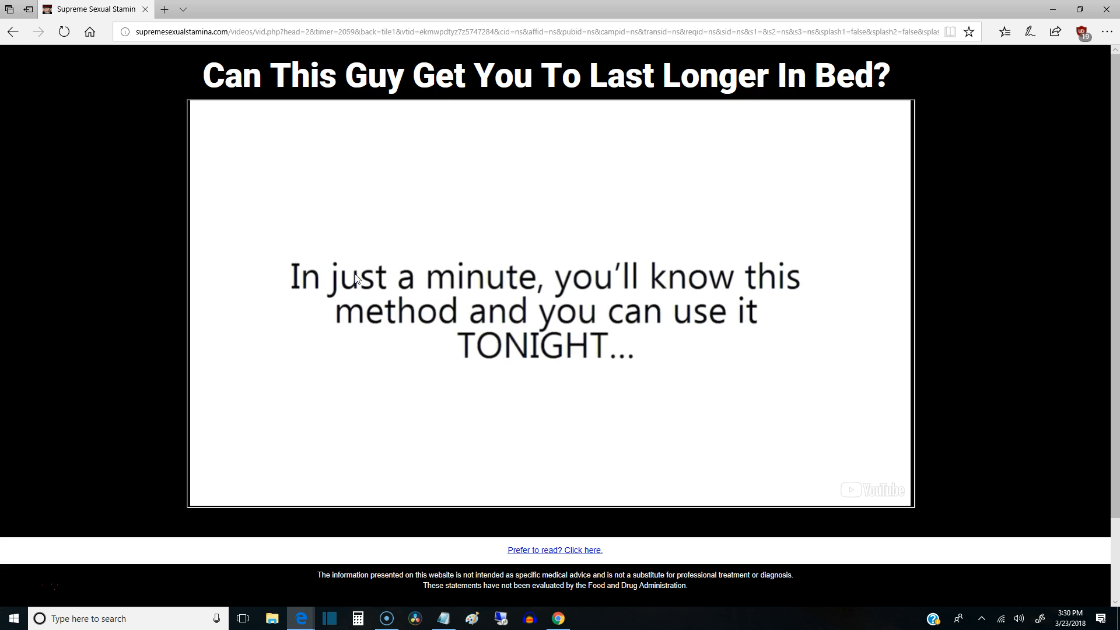
mouse_move(70, 279)
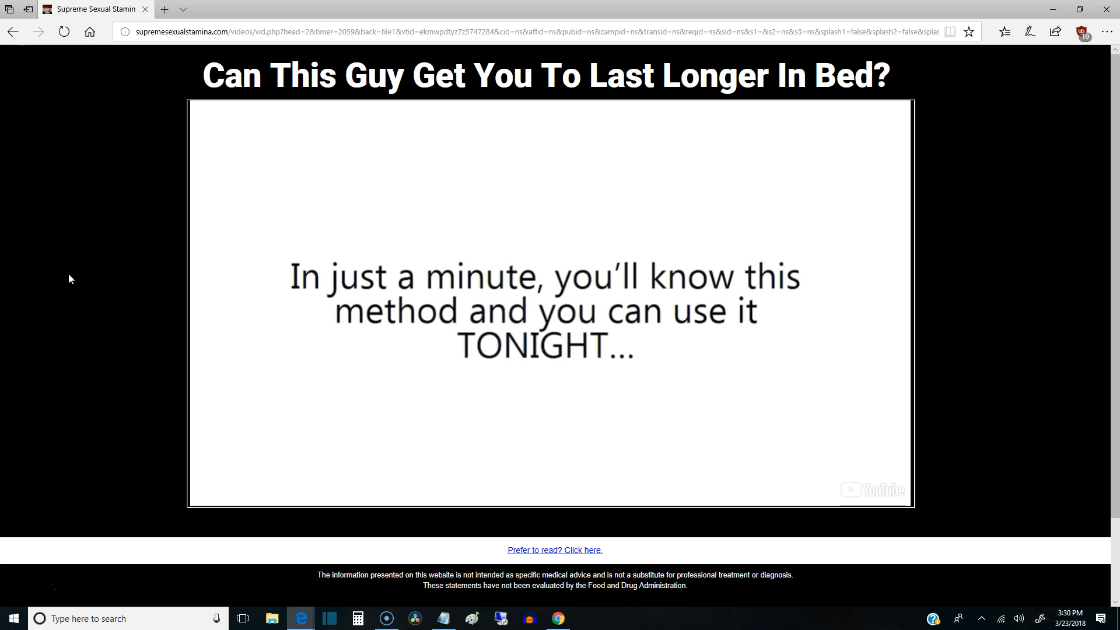